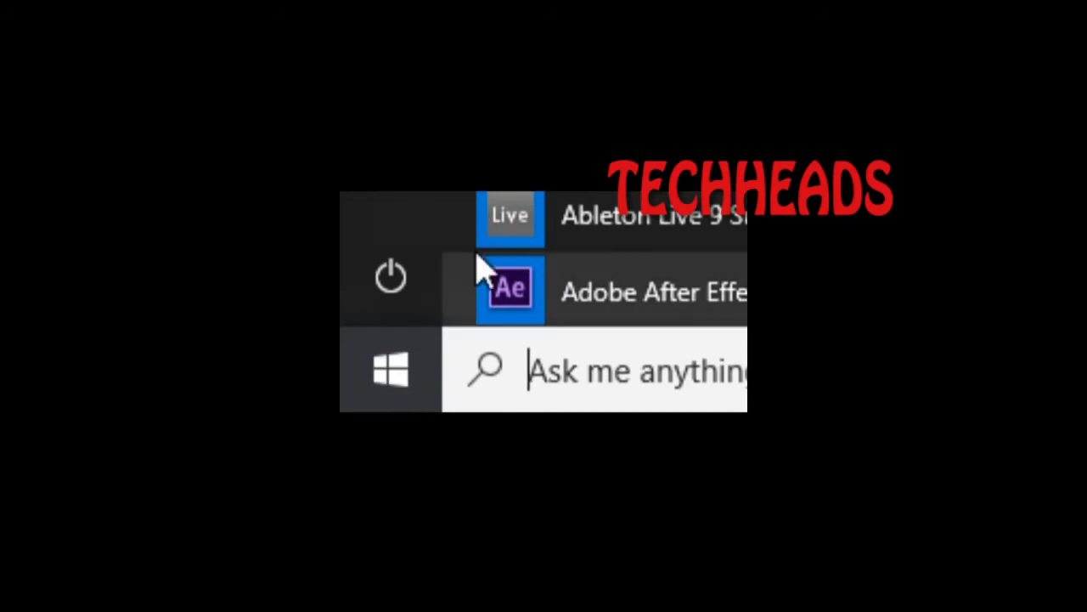
mouse_move(391, 279)
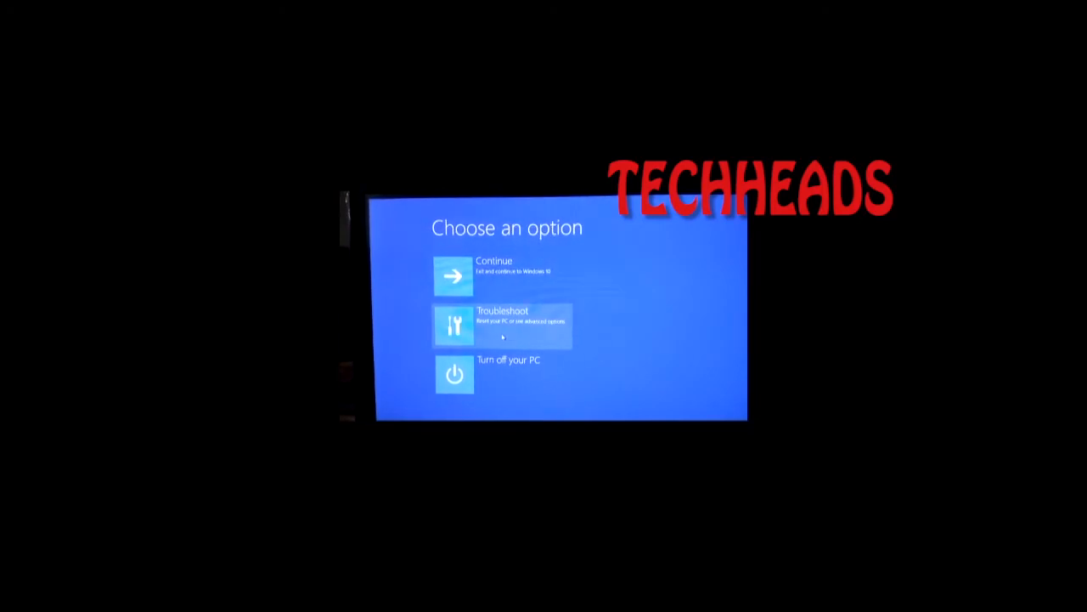
- Reach the recovery Command Prompt via Troubleshoot and Advanced options
click(501, 324)
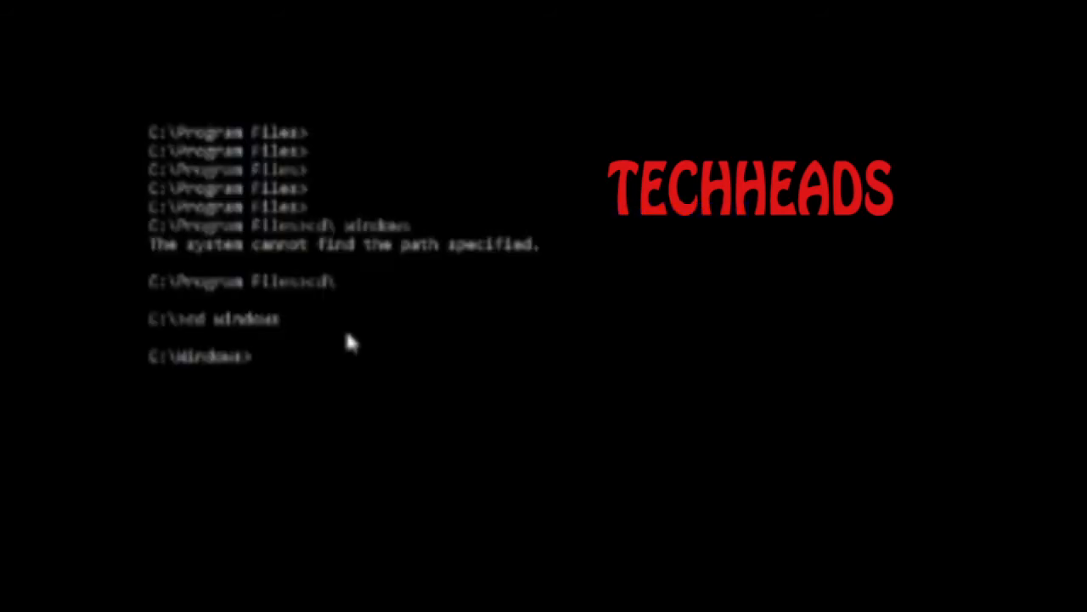
- Change to C:\Program Files and remove windowsapps with rd /s, confirming with y
text(cd\)
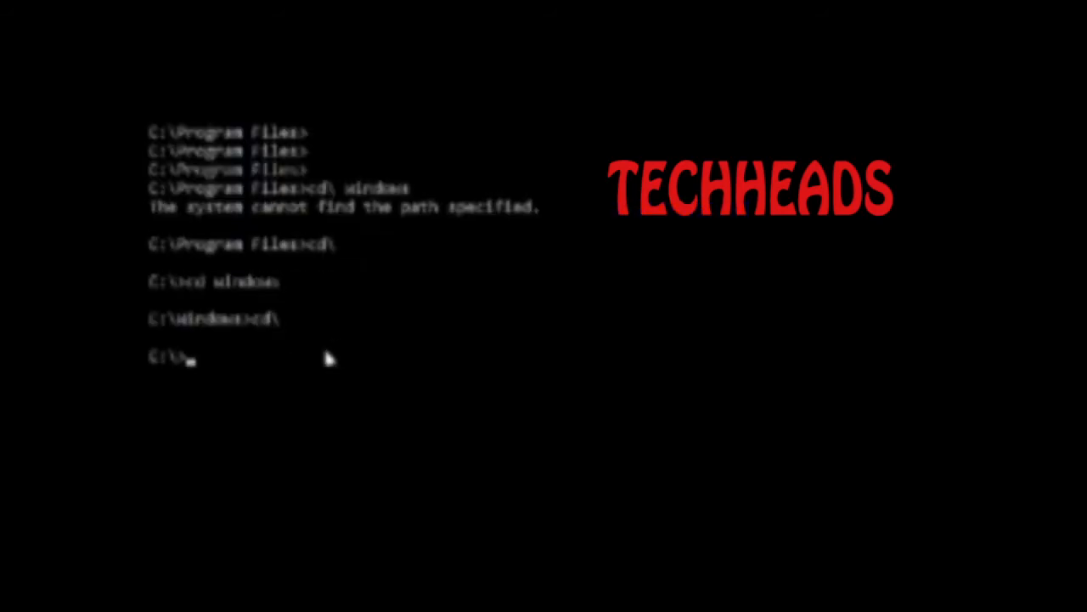
text(cd program files)
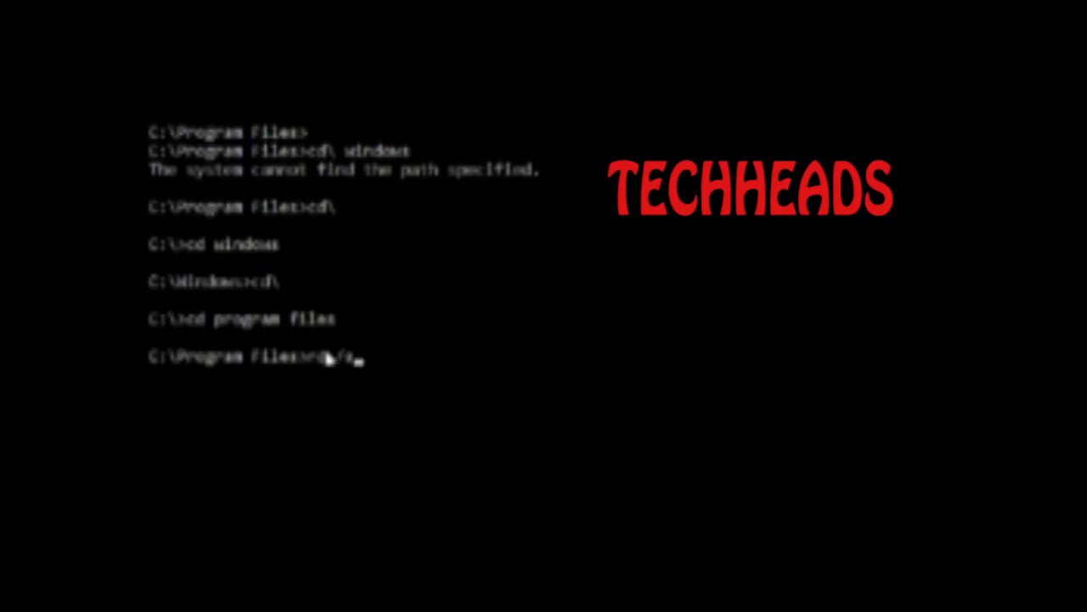
text(windowsapps)
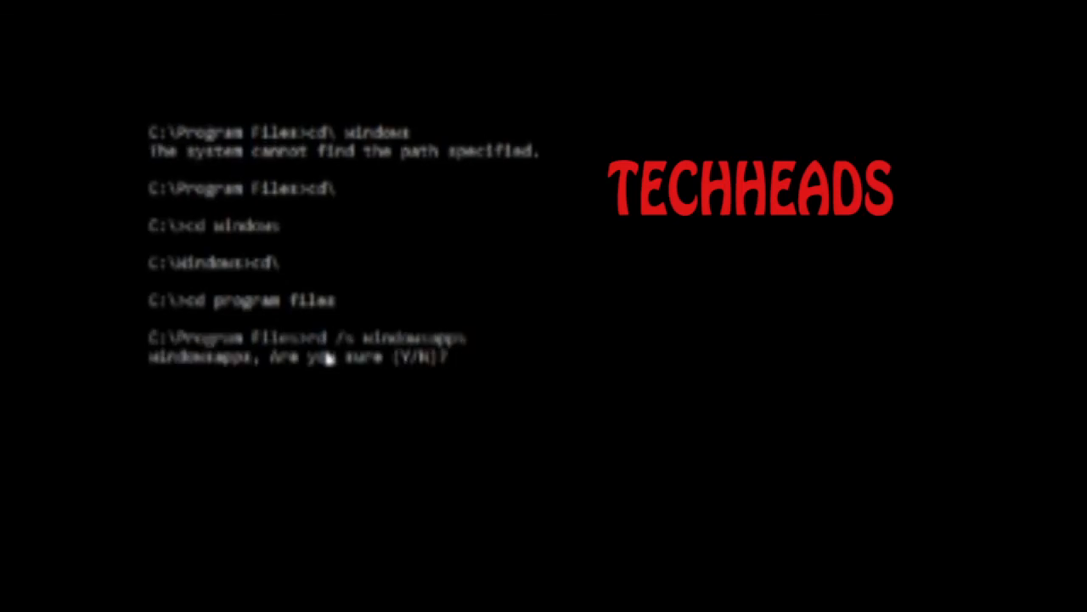
text(y)
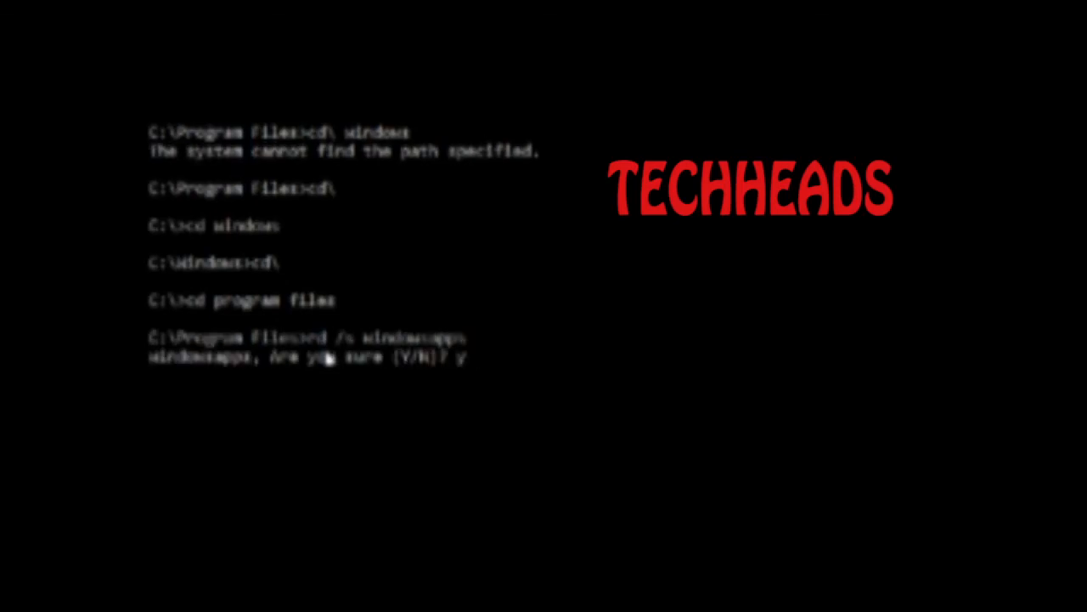